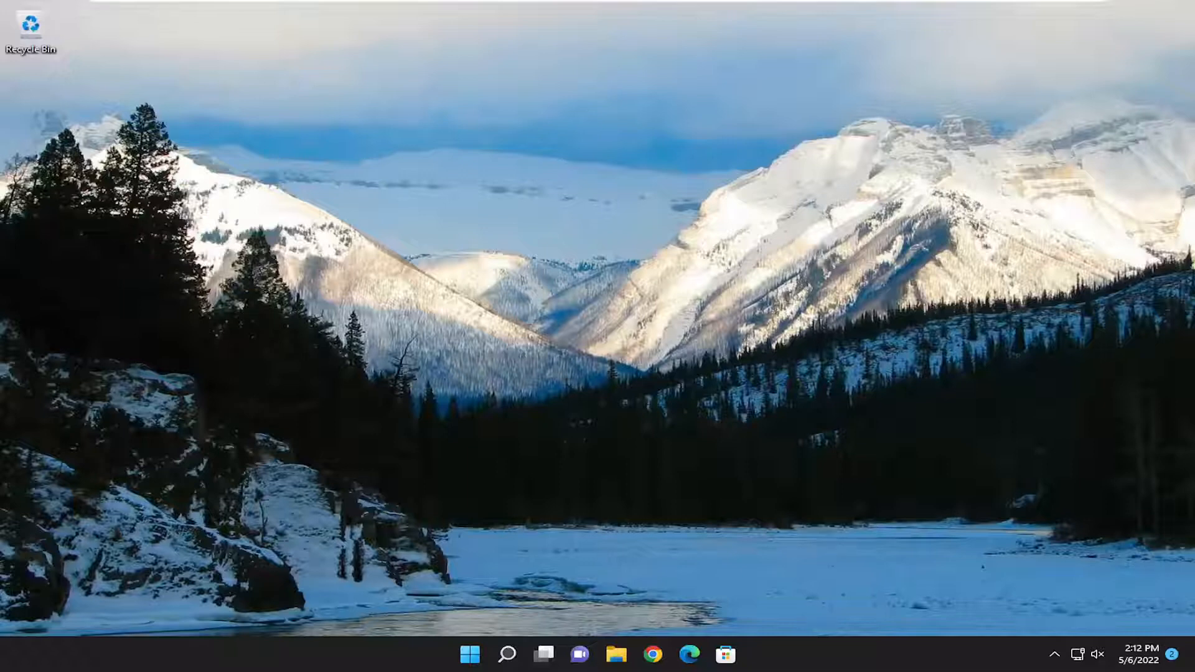
Search Windows for 'apps and features' and open the Apps & features settings page.
{"action": "left_click", "coordinate": [507, 654]}
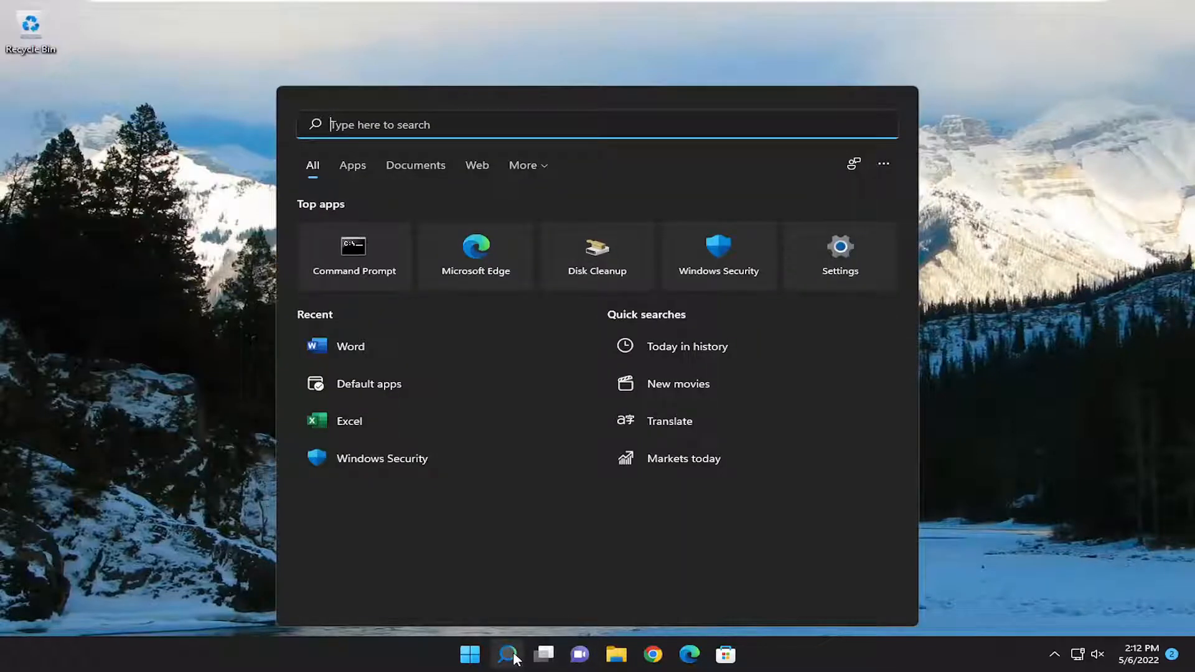
{"action": "type", "text": "apps and fea"}
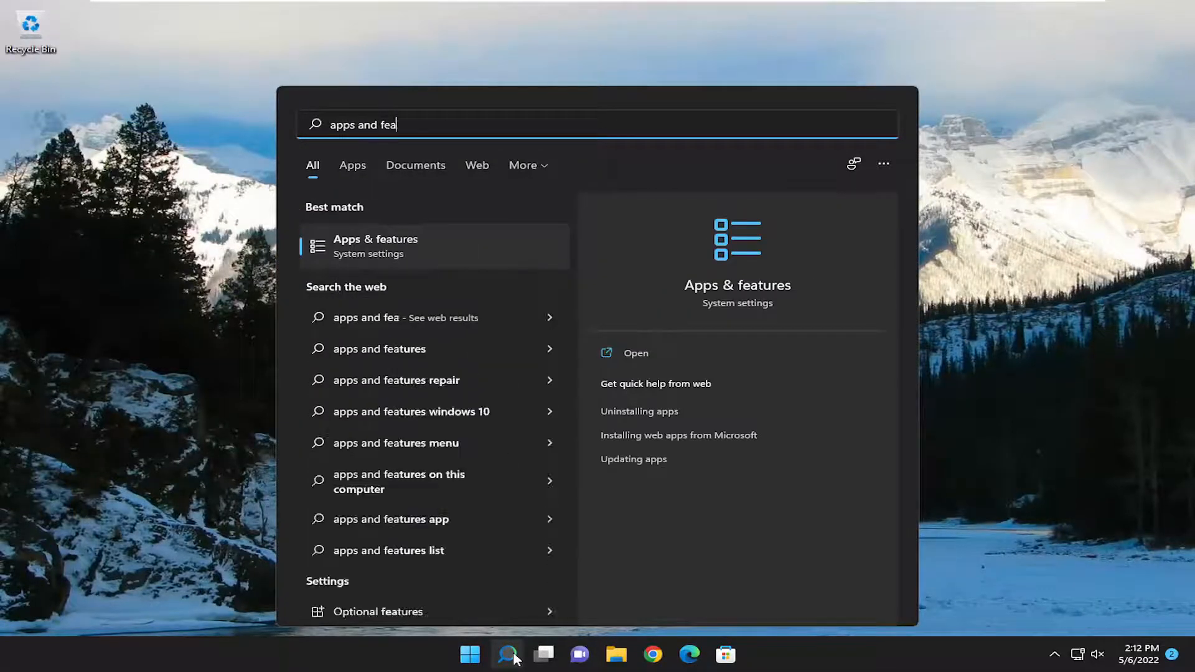
{"action": "type", "text": "tures"}
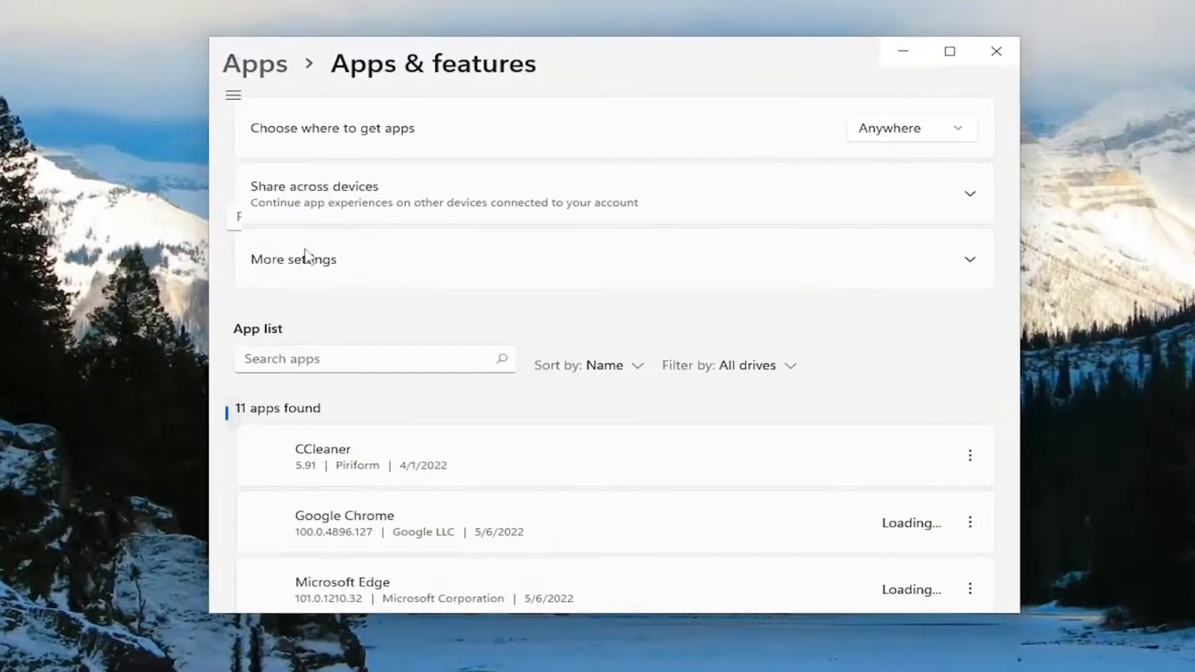
Filter installed apps by 'office' and choose Modify on Microsoft Office Professional 2021.
{"action": "left_click", "coordinate": [234, 95]}
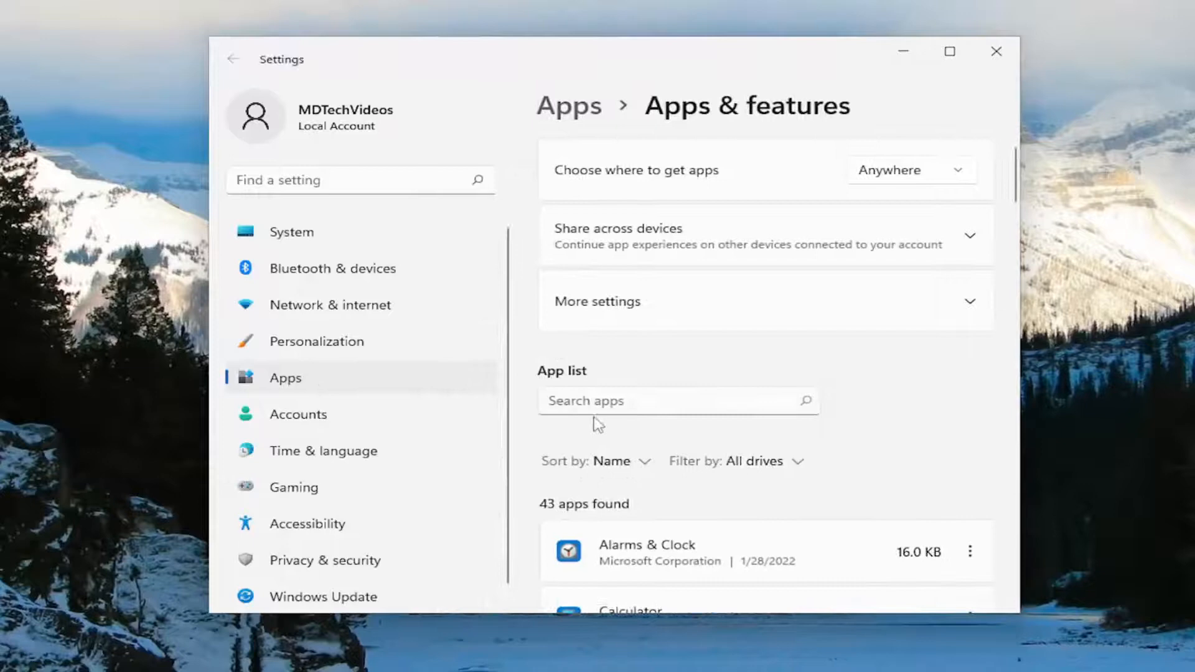
{"action": "type", "text": "office"}
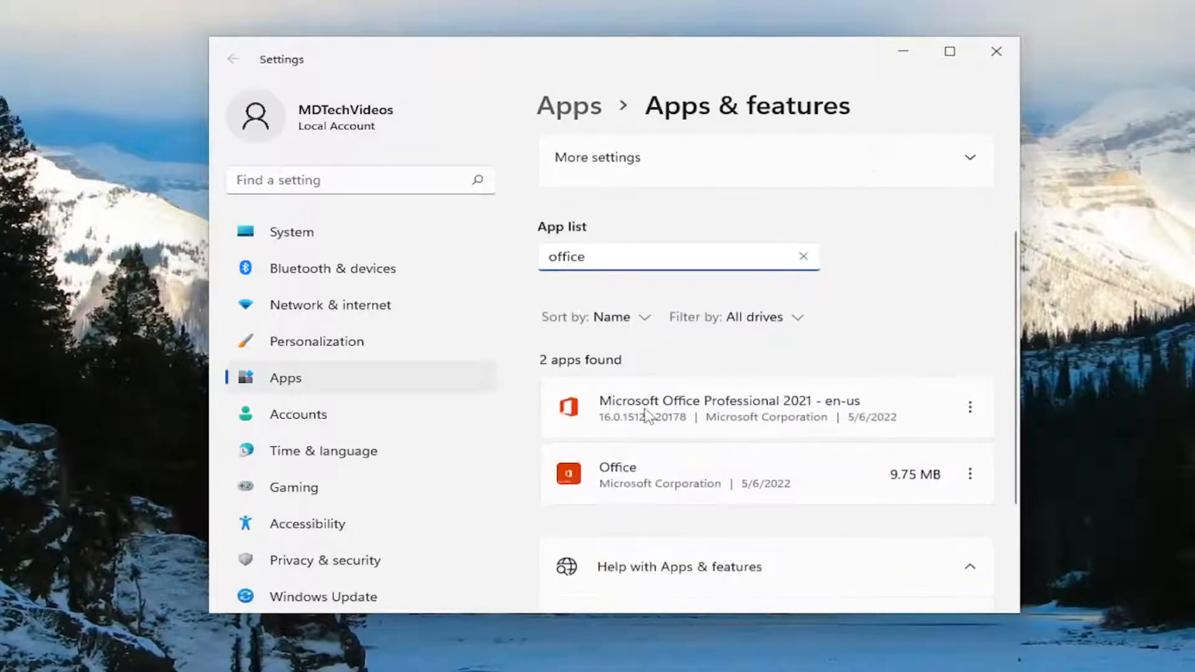
{"action": "mouse_move", "coordinate": [970, 407]}
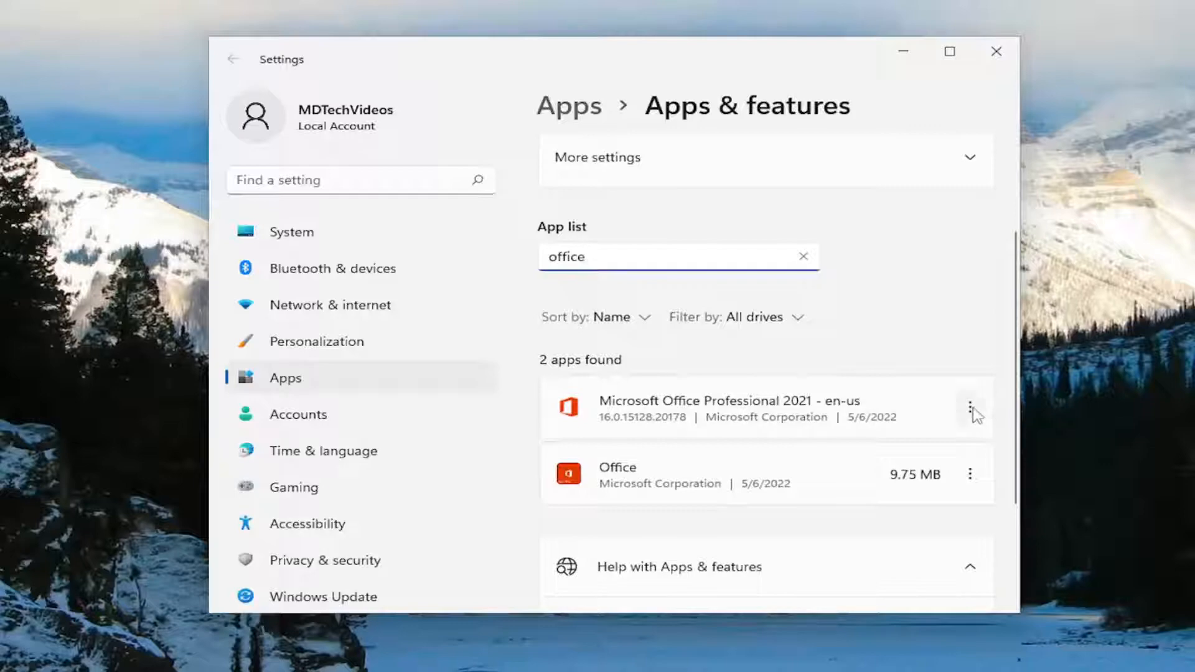
{"action": "left_click", "coordinate": [970, 407]}
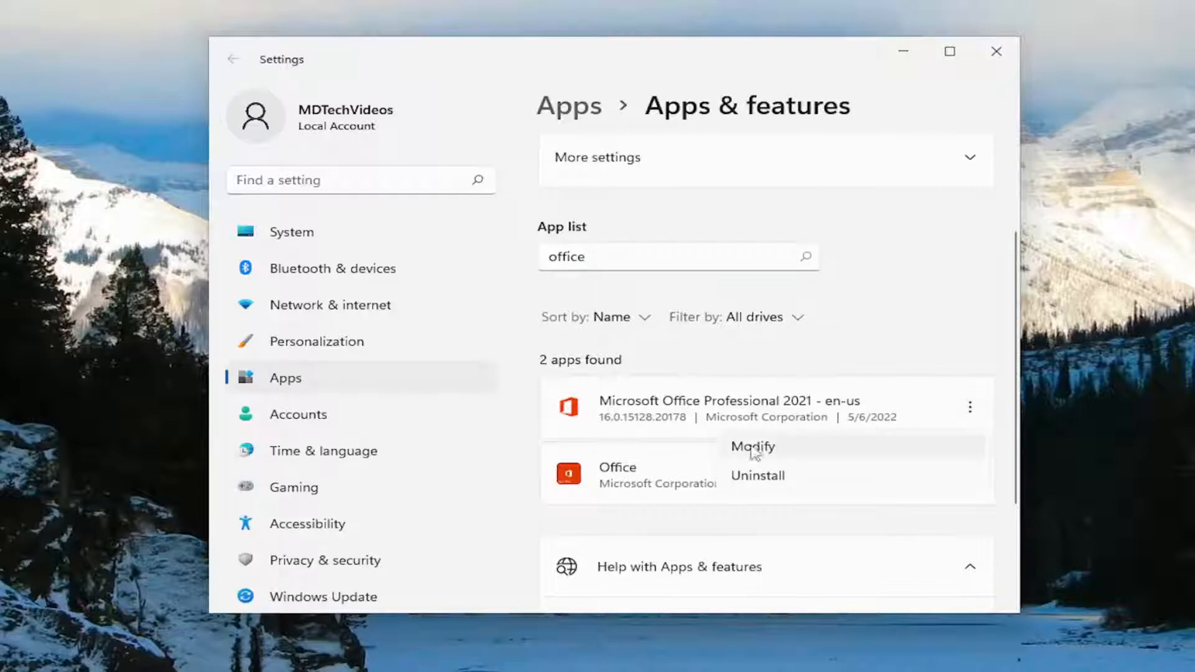
{"action": "left_click", "coordinate": [751, 446]}
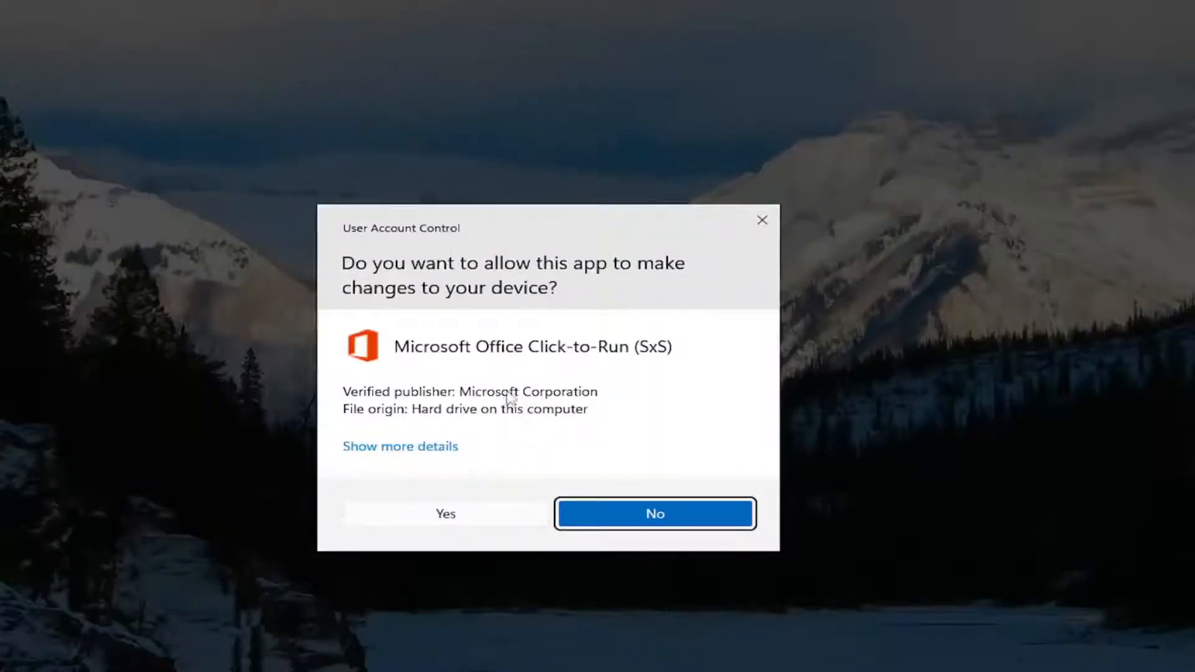
Grant the Office Click-to-Run permission prompt and select Quick Repair.
{"action": "left_click", "coordinate": [445, 513]}
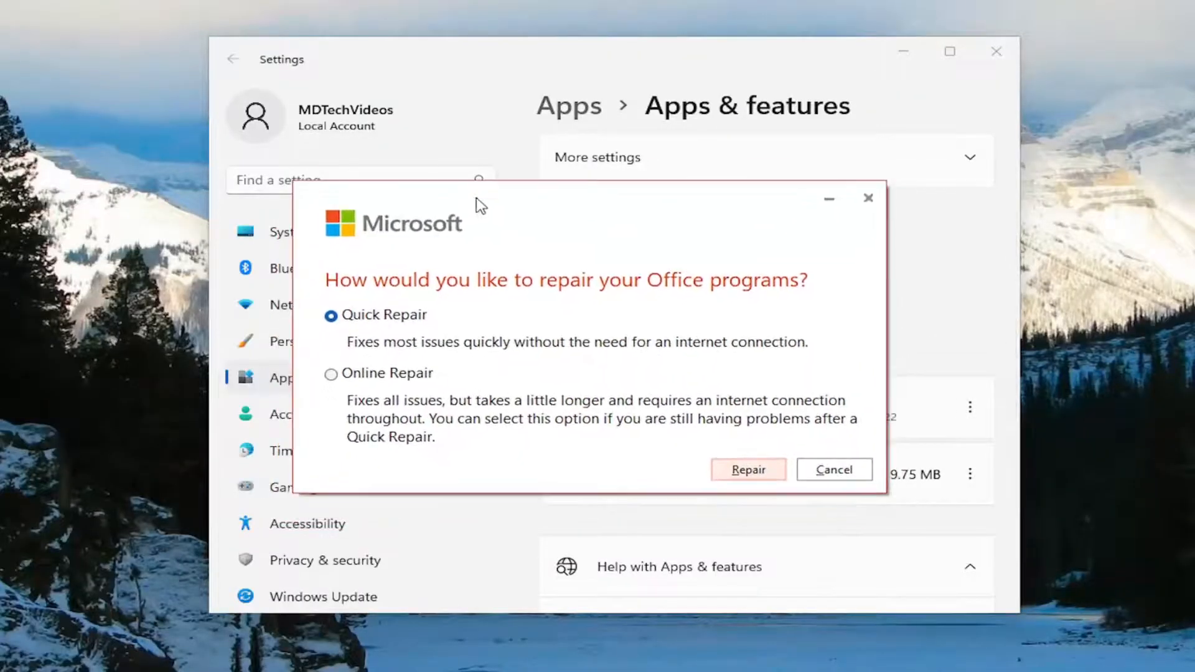
{"action": "mouse_move", "coordinate": [627, 312]}
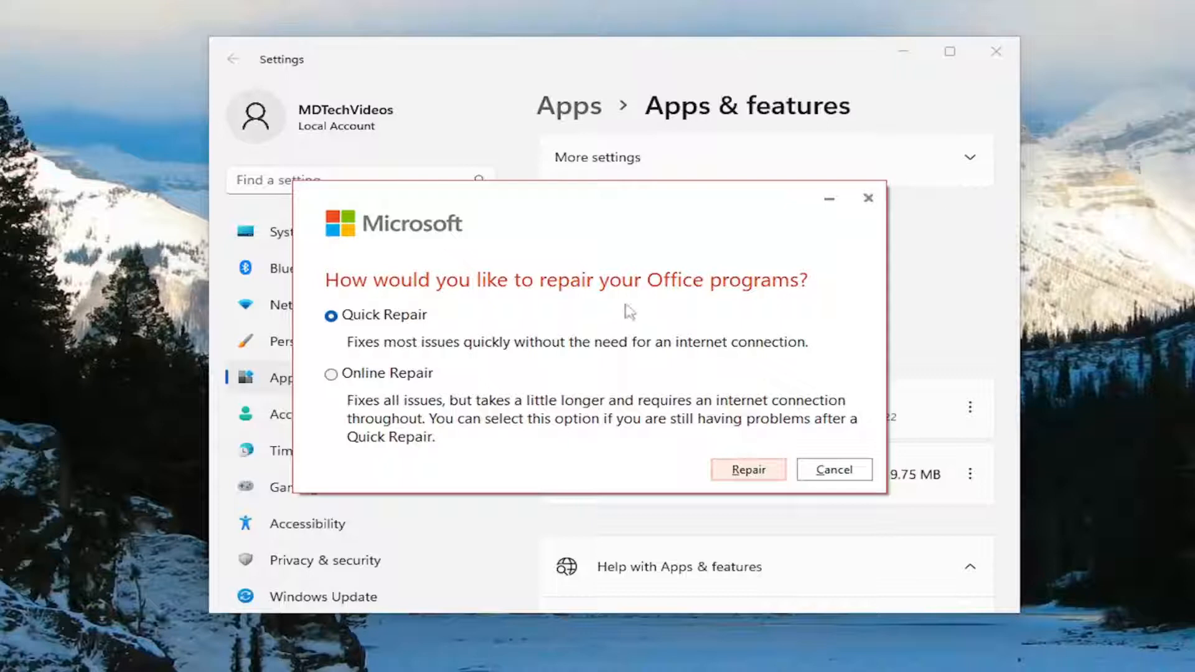
{"action": "mouse_move", "coordinate": [391, 360]}
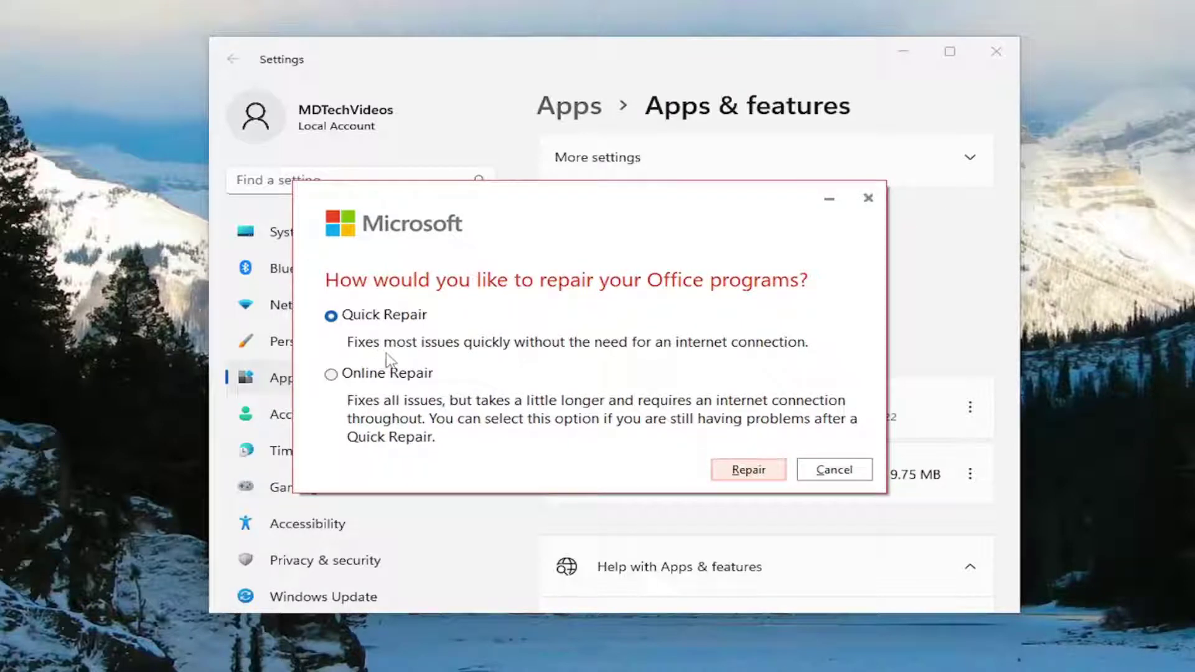
{"action": "mouse_move", "coordinate": [705, 358]}
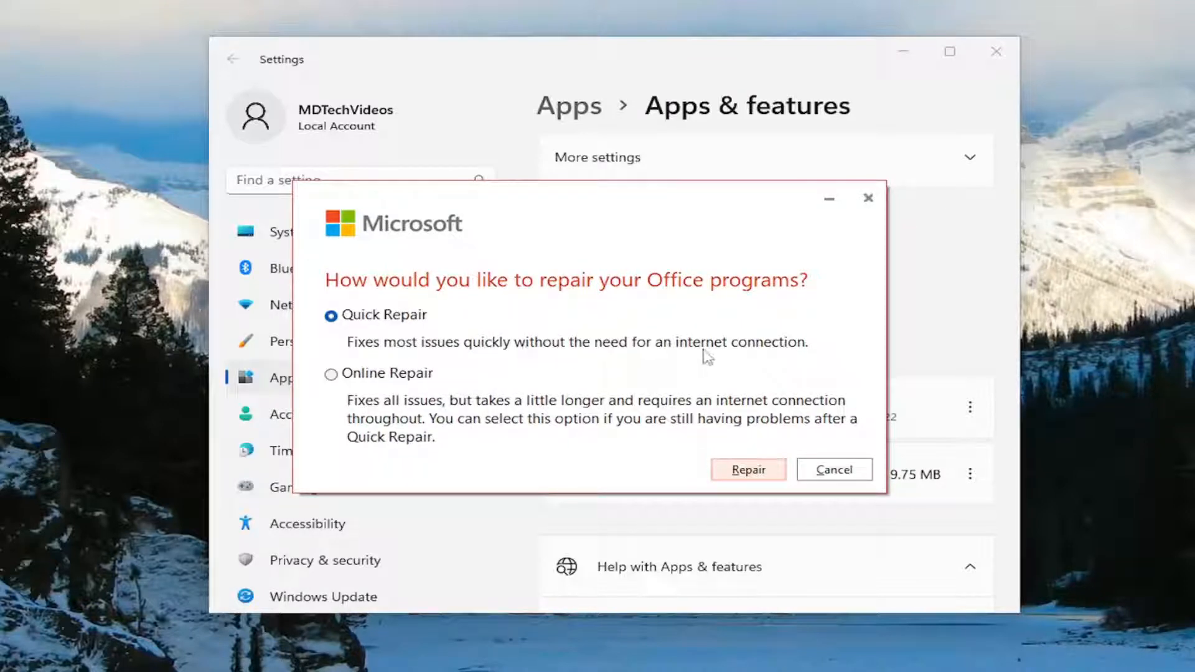
{"action": "left_click", "coordinate": [747, 469]}
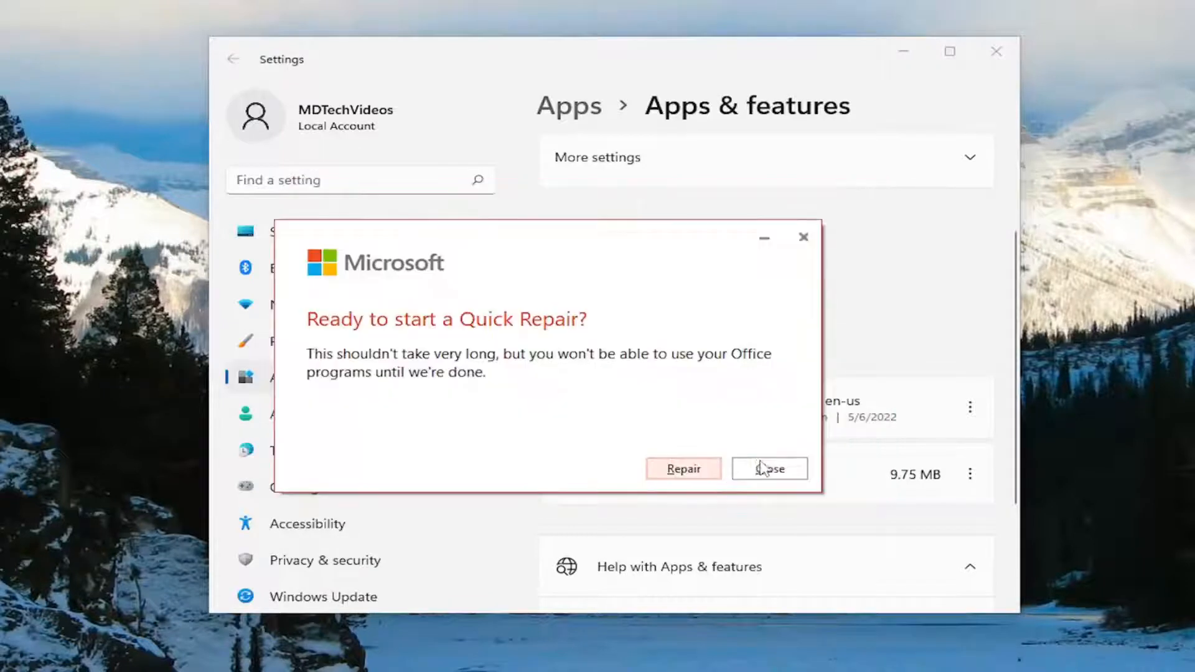
{"action": "mouse_move", "coordinate": [581, 374]}
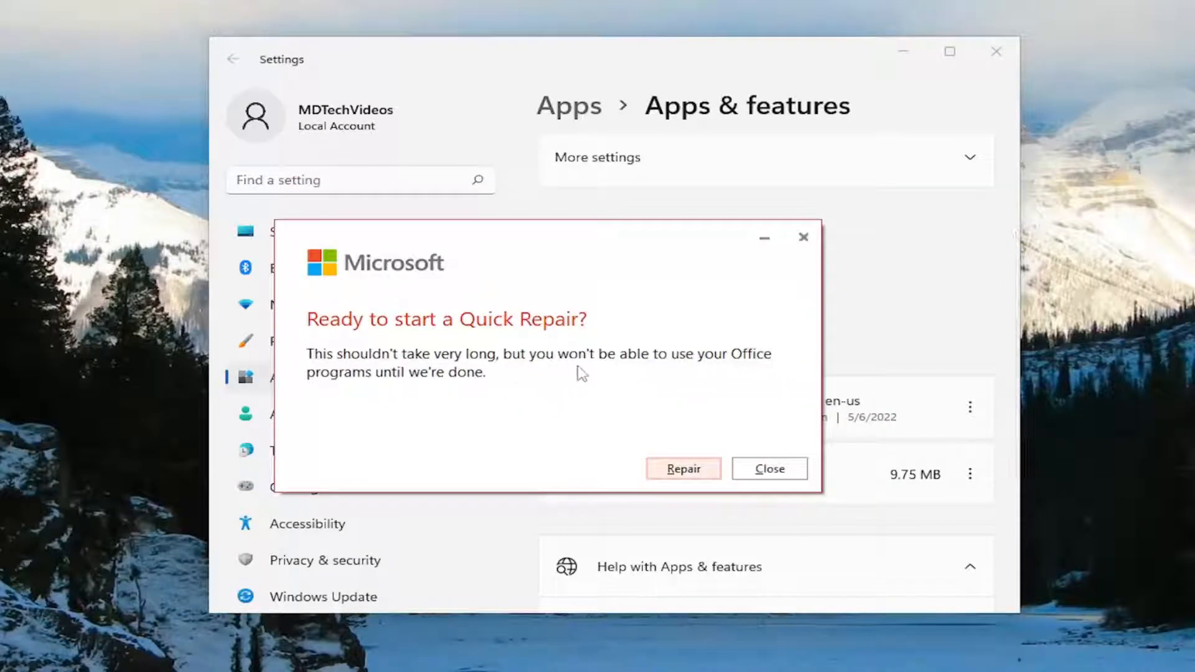
{"action": "mouse_move", "coordinate": [448, 394]}
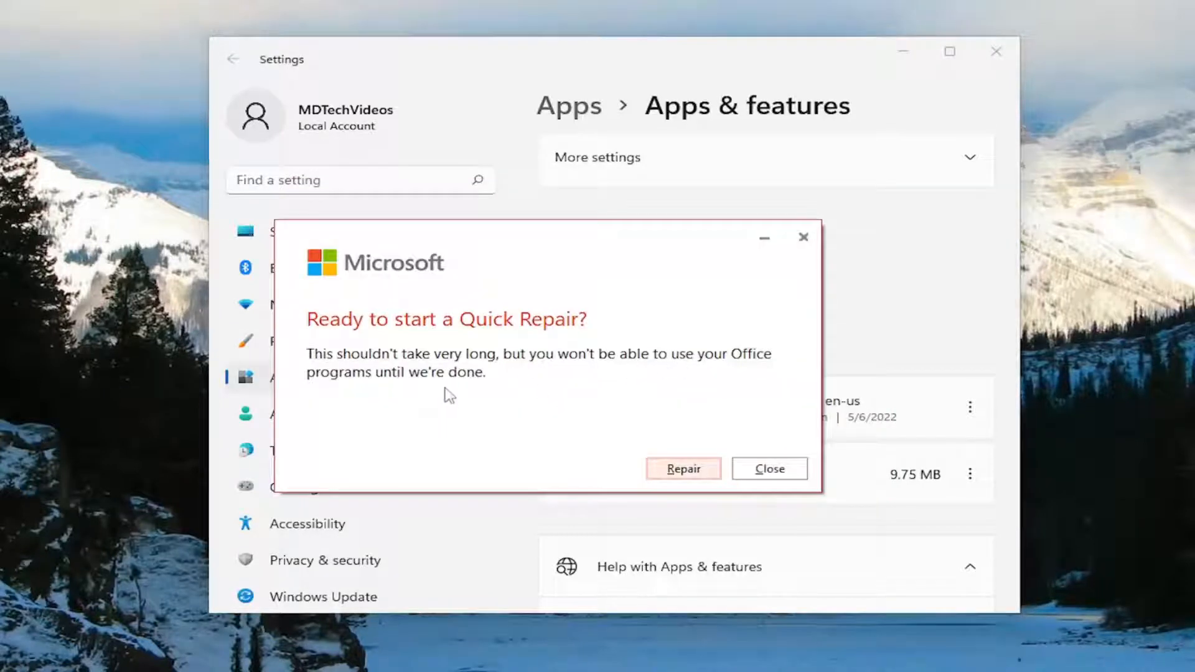
Confirm 'Ready to start a Quick Repair?' and let it finish with 'Done repairing!'.
{"action": "left_click", "coordinate": [682, 469]}
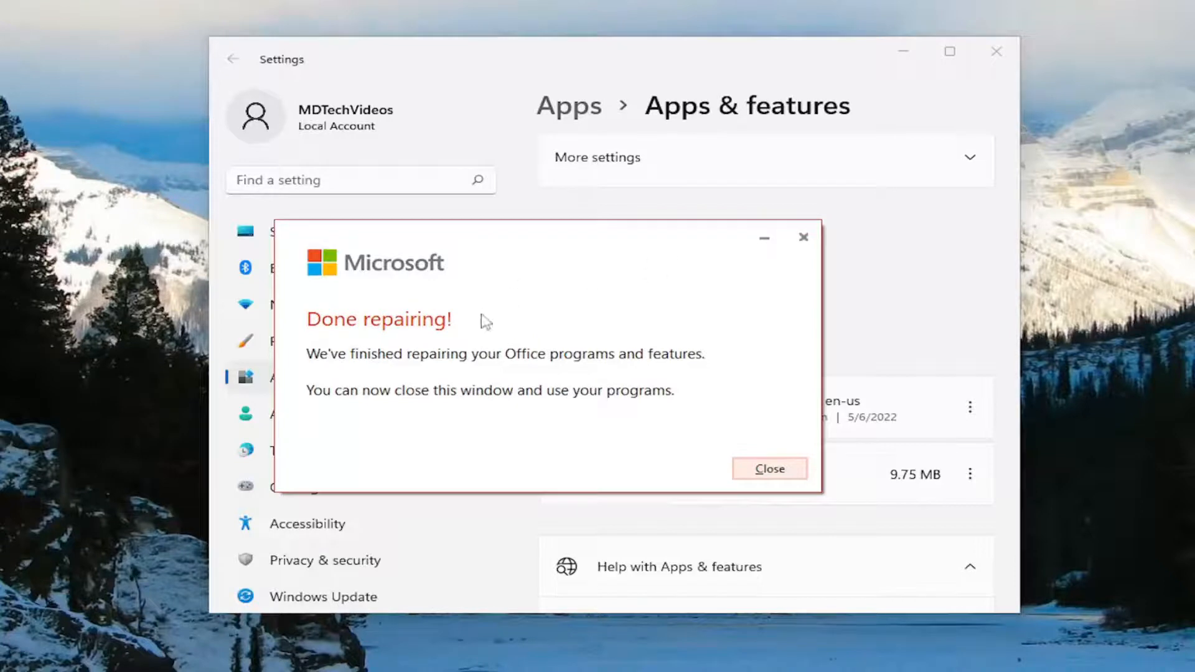
{"action": "mouse_move", "coordinate": [547, 363]}
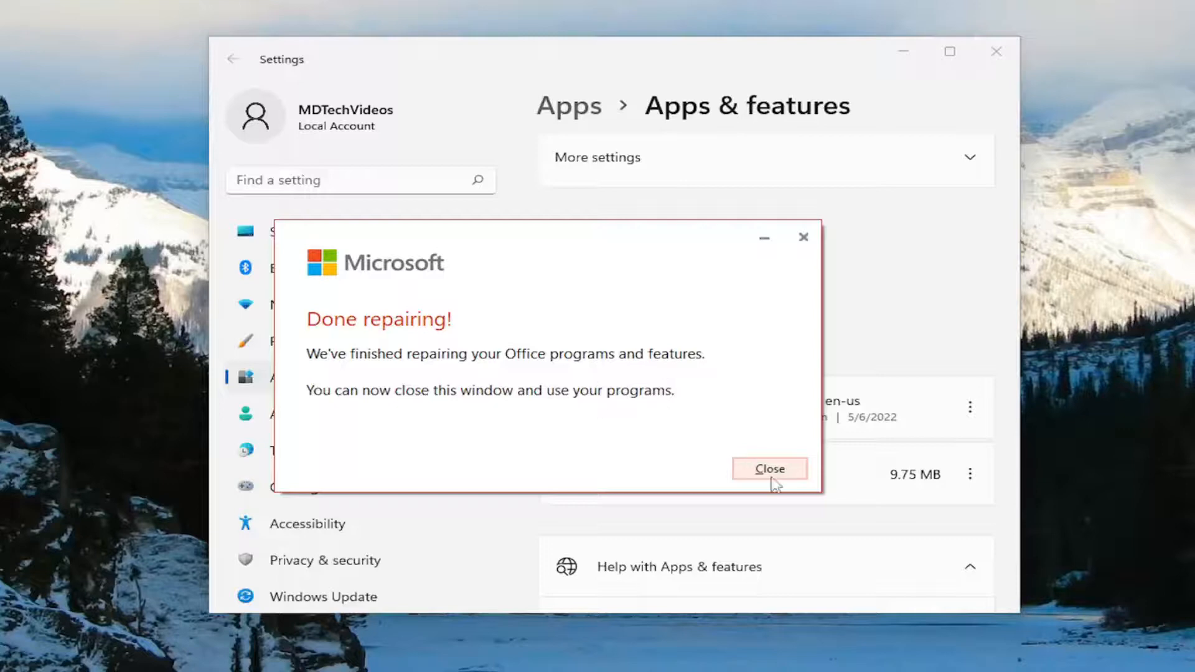
Close the 'Done repairing!' Office repair window.
{"action": "left_click", "coordinate": [769, 468]}
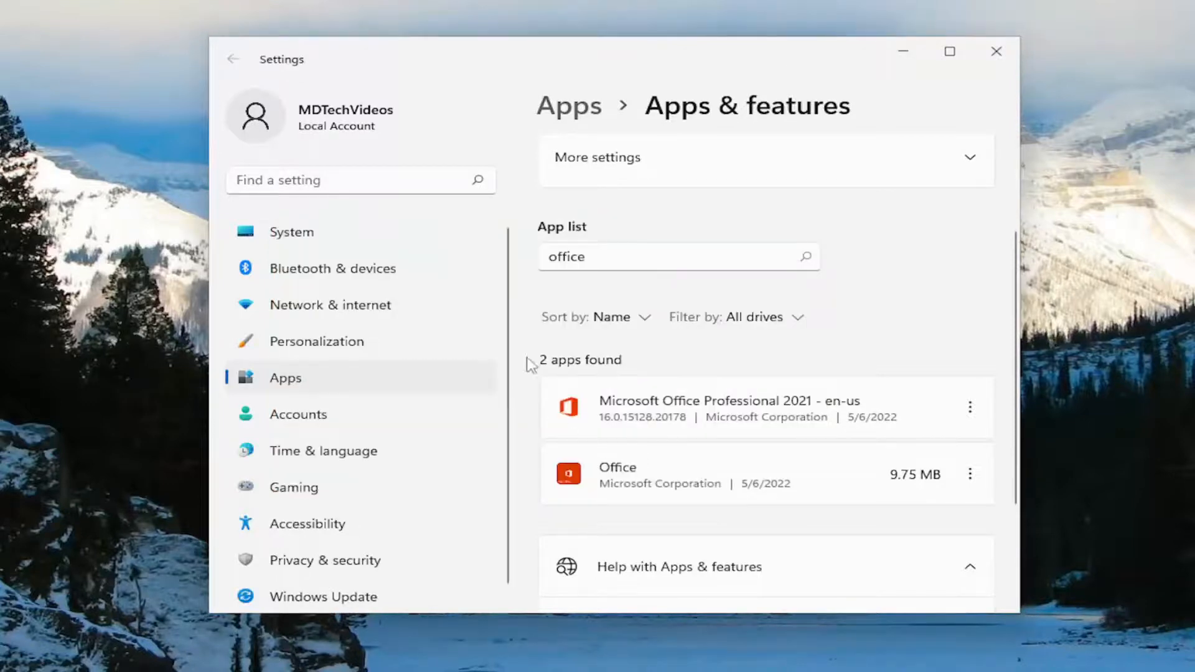
{"action": "mouse_move", "coordinate": [983, 57]}
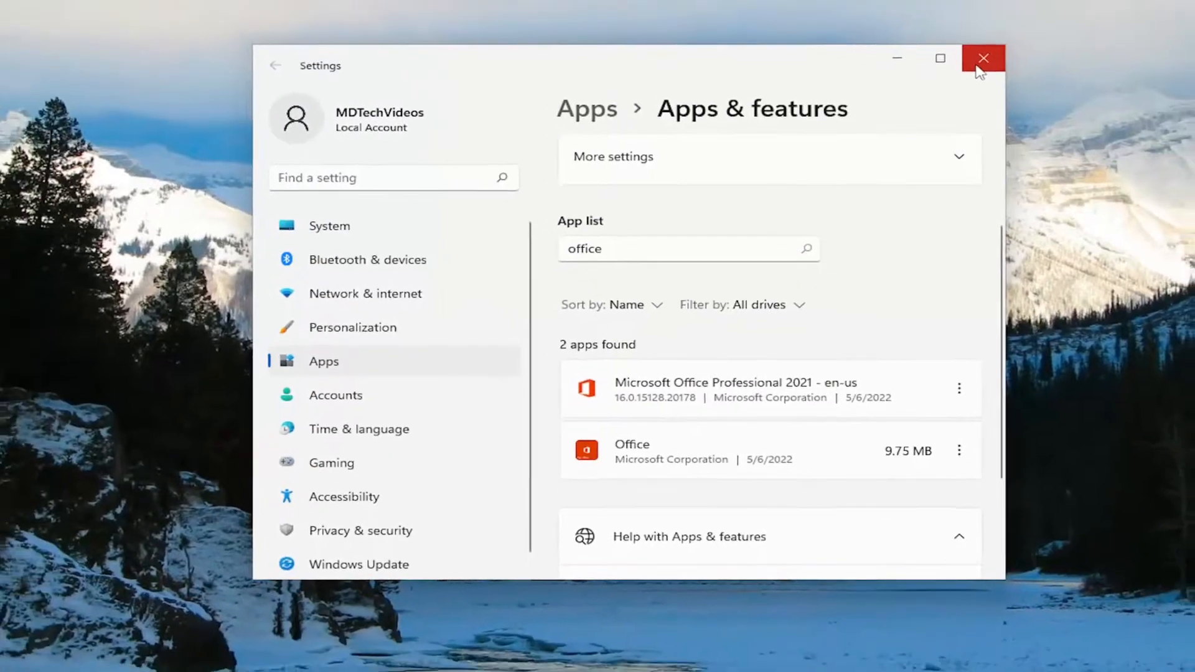
Close the Settings window to reveal the desktop.
{"action": "left_click", "coordinate": [983, 58]}
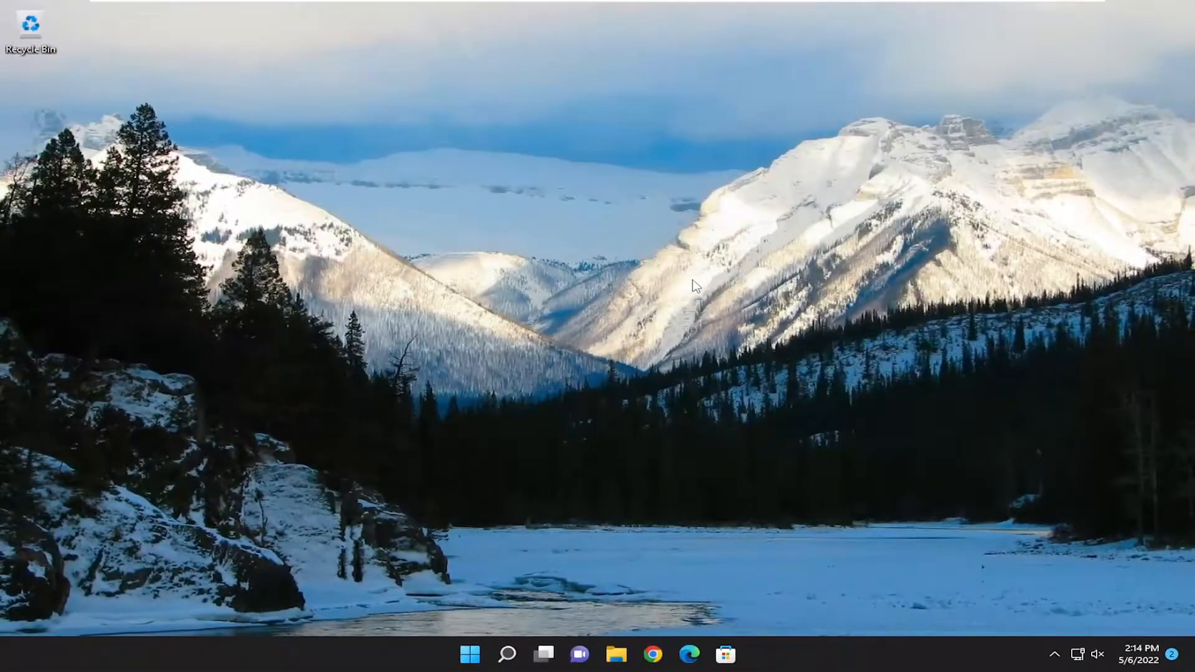
{"action": "mouse_move", "coordinate": [470, 262]}
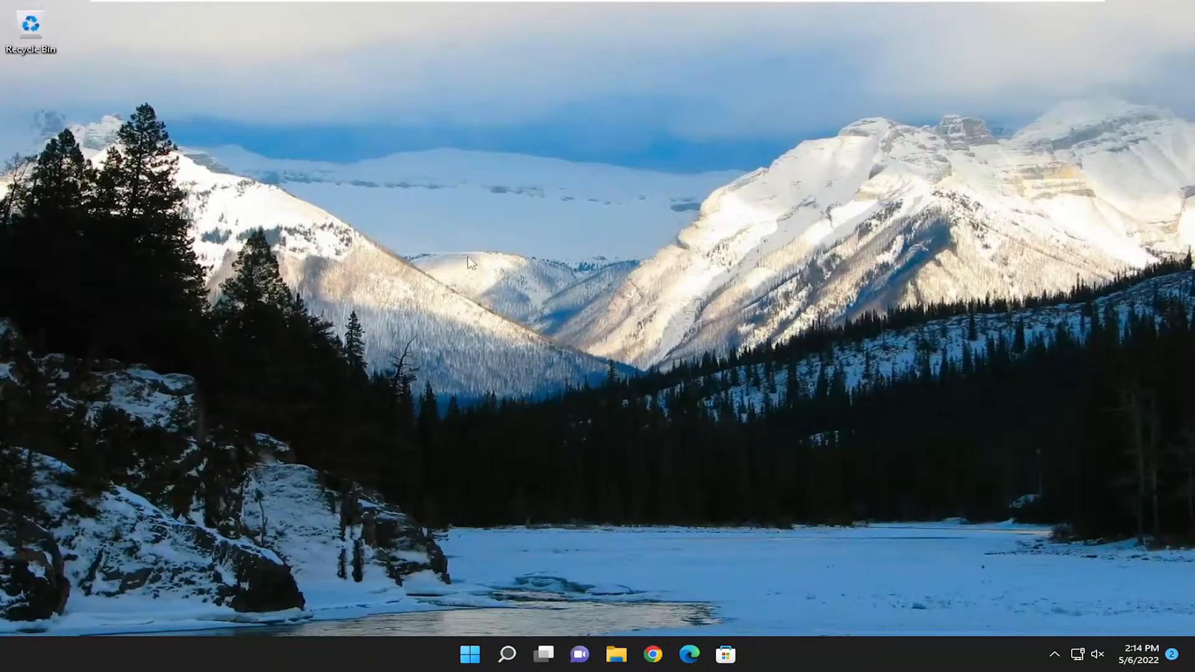
{"action": "mouse_move", "coordinate": [762, 329]}
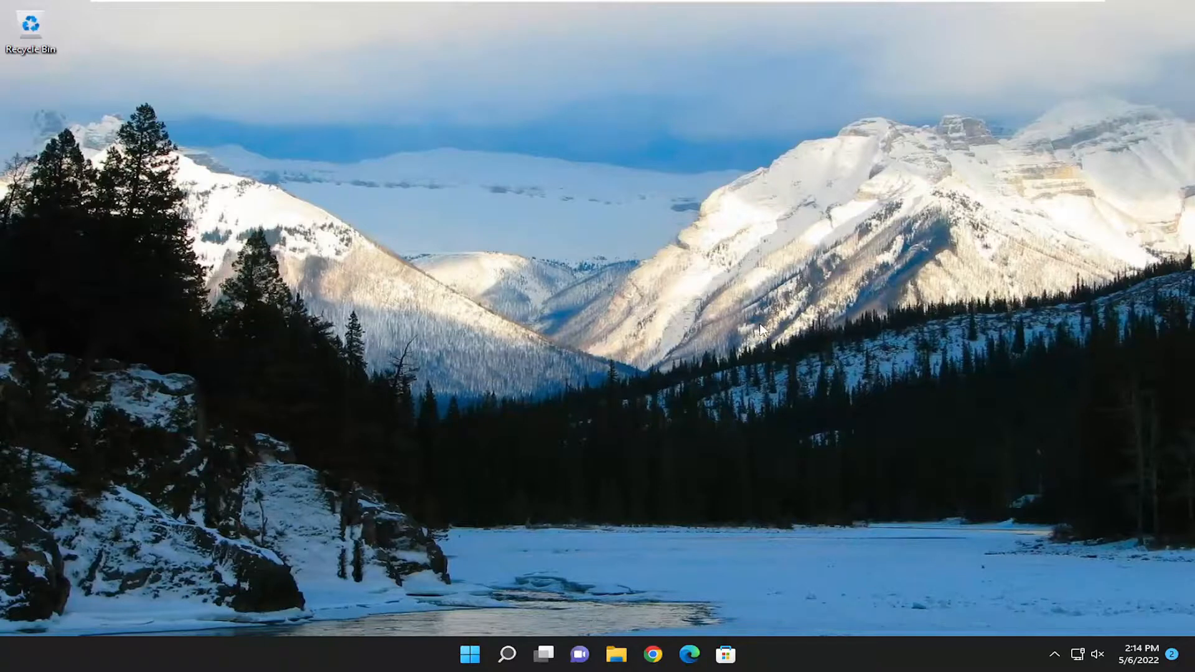